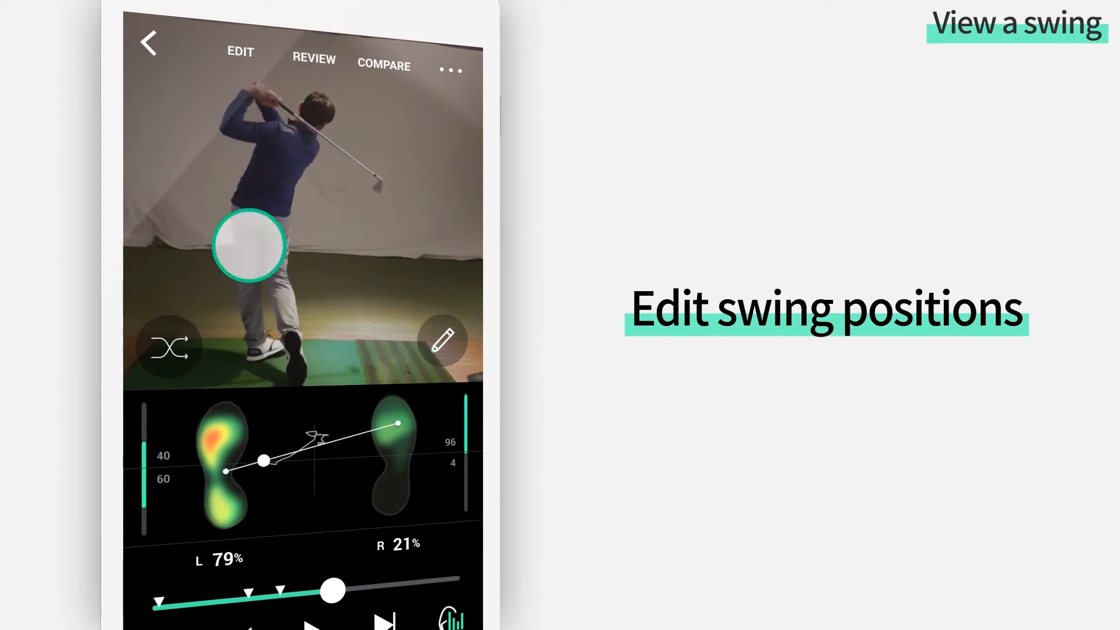
Step: Move the BackSwing Top key position two frames later and save the adjustment
click(444, 341)
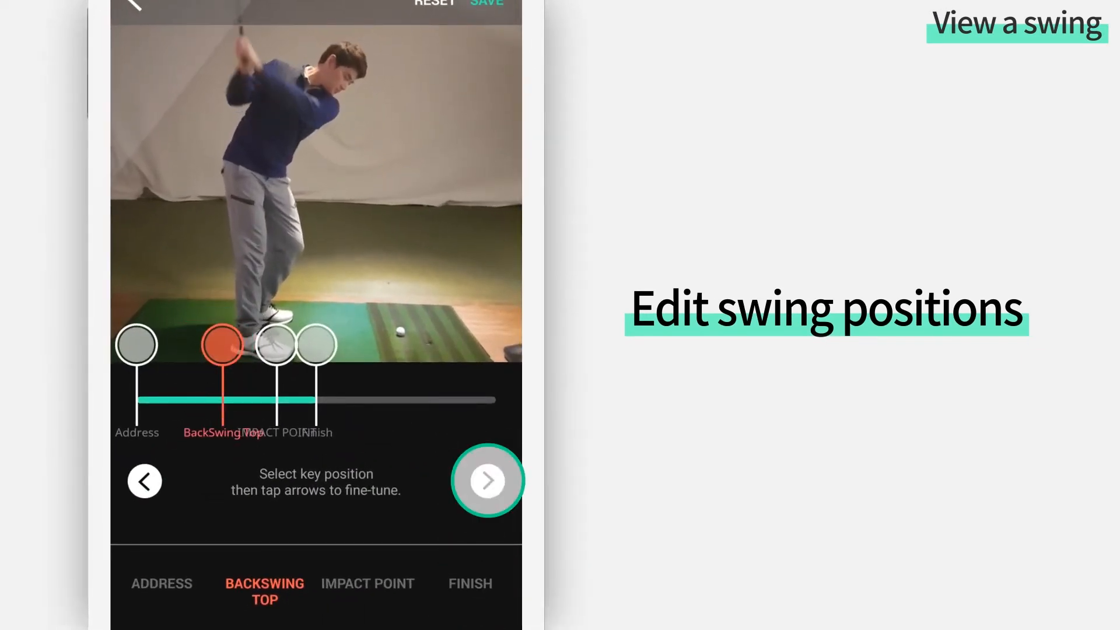
click(488, 481)
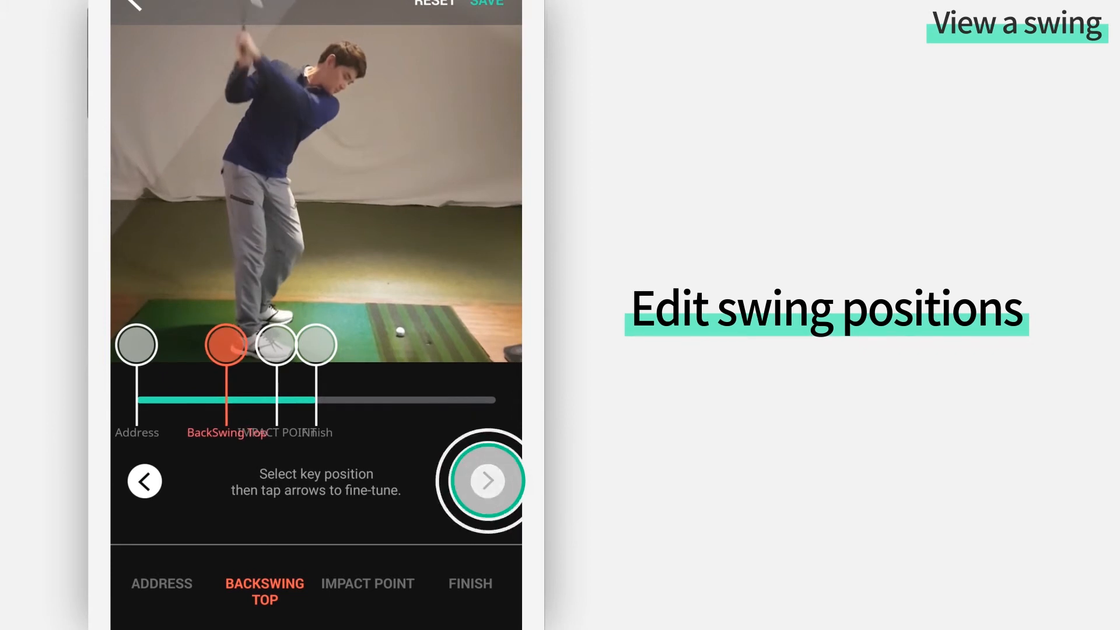
click(487, 480)
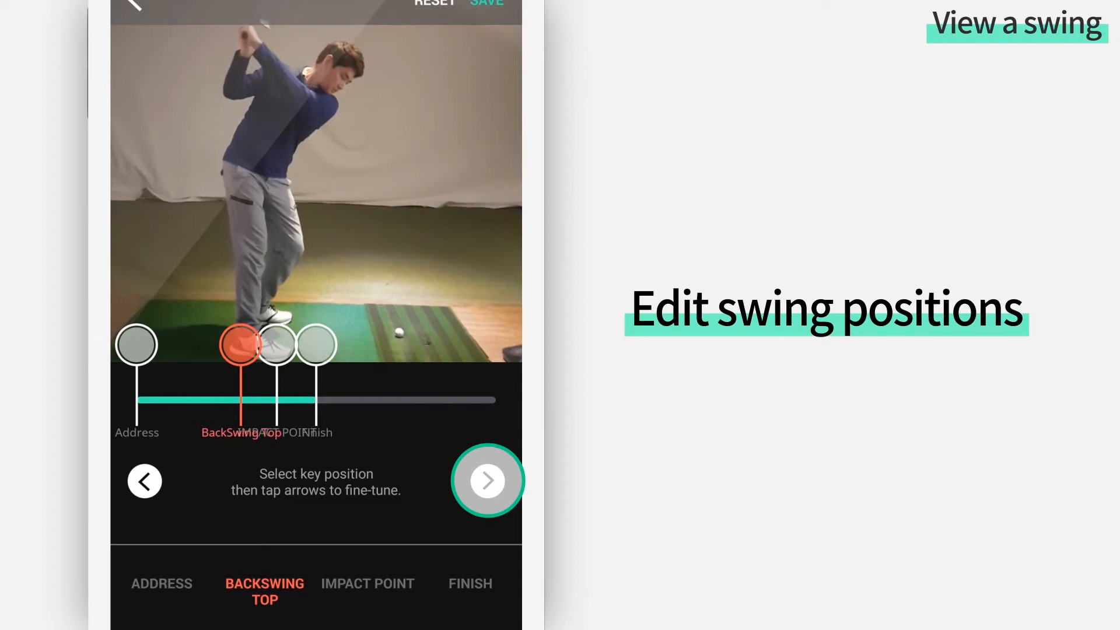
click(488, 480)
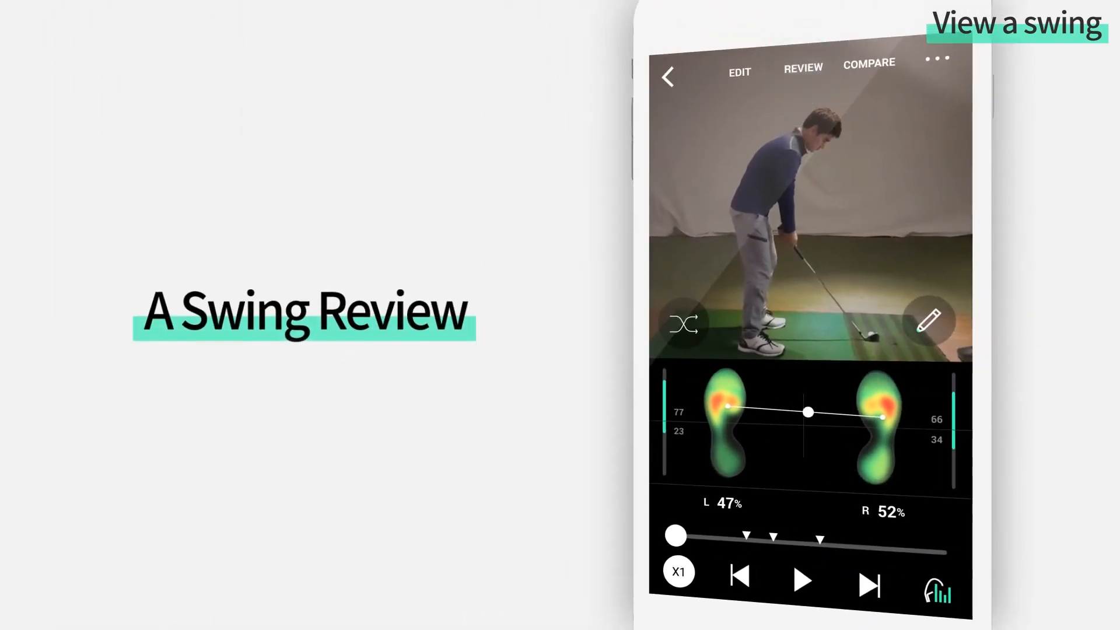
Step: Record a voice review with a pen line and circle drawn on the address pose, then save it
click(930, 322)
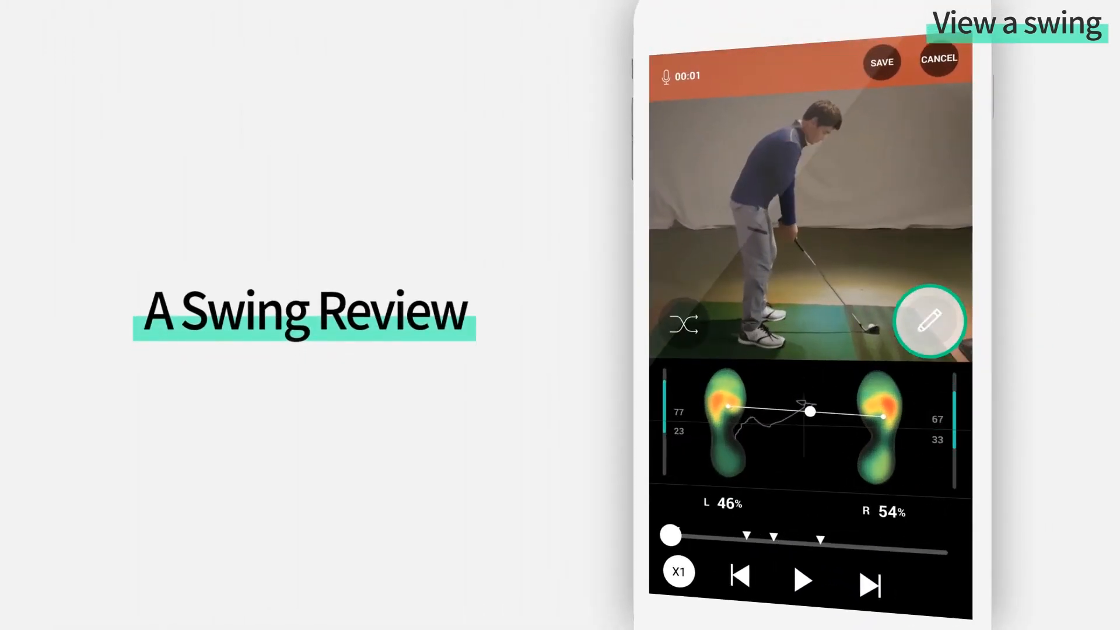
click(930, 323)
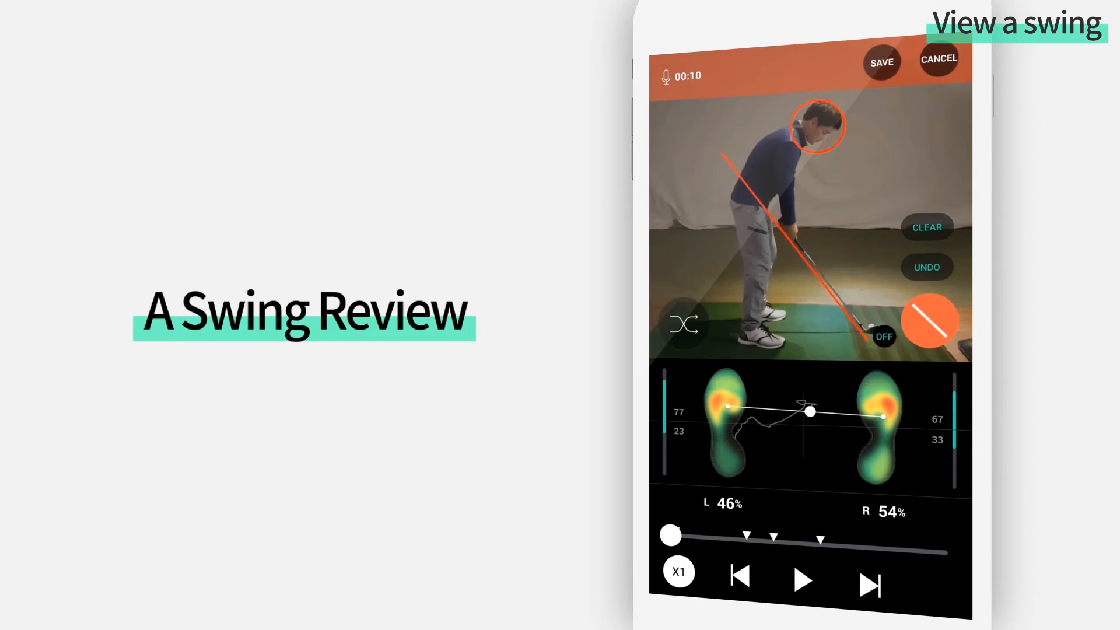
click(803, 581)
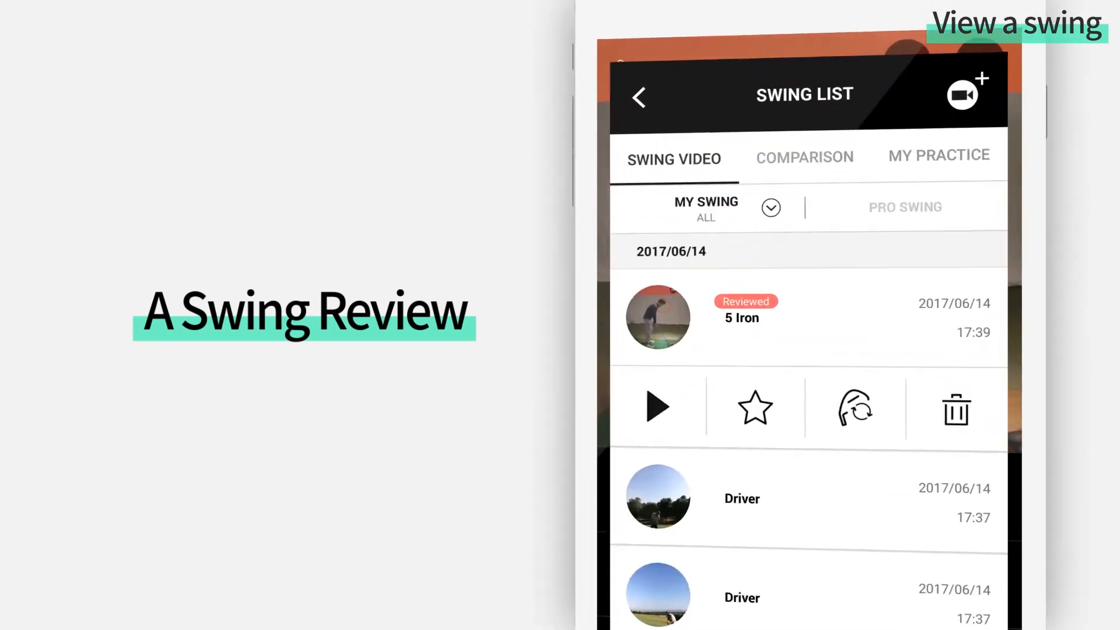
Step: Share the reviewed 5 Iron swing so the image-or-video file type prompt appears
click(657, 317)
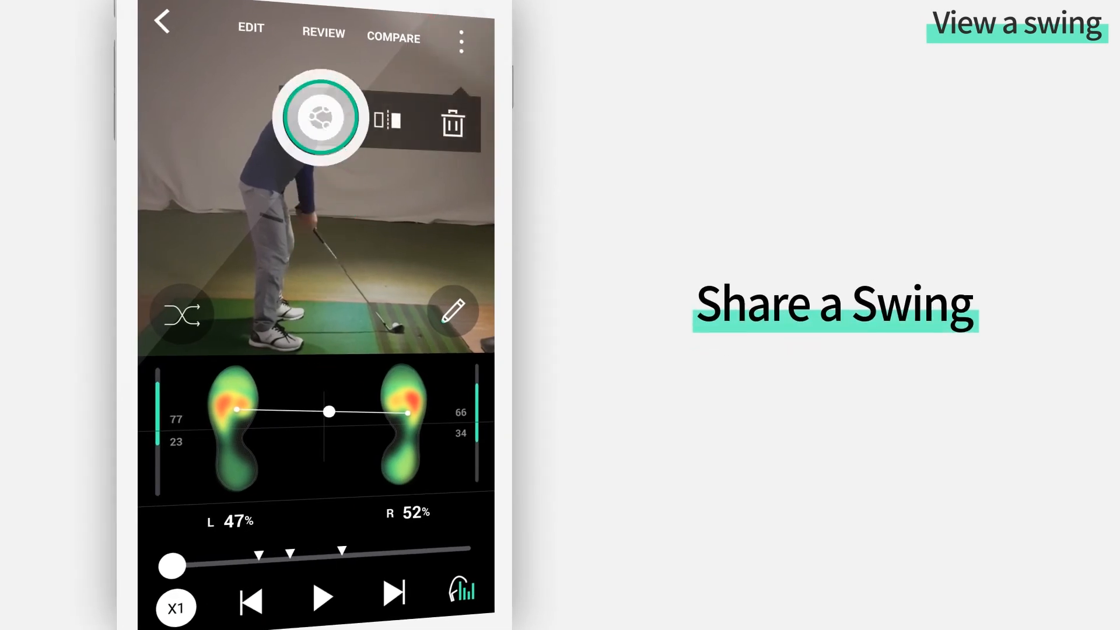
click(323, 117)
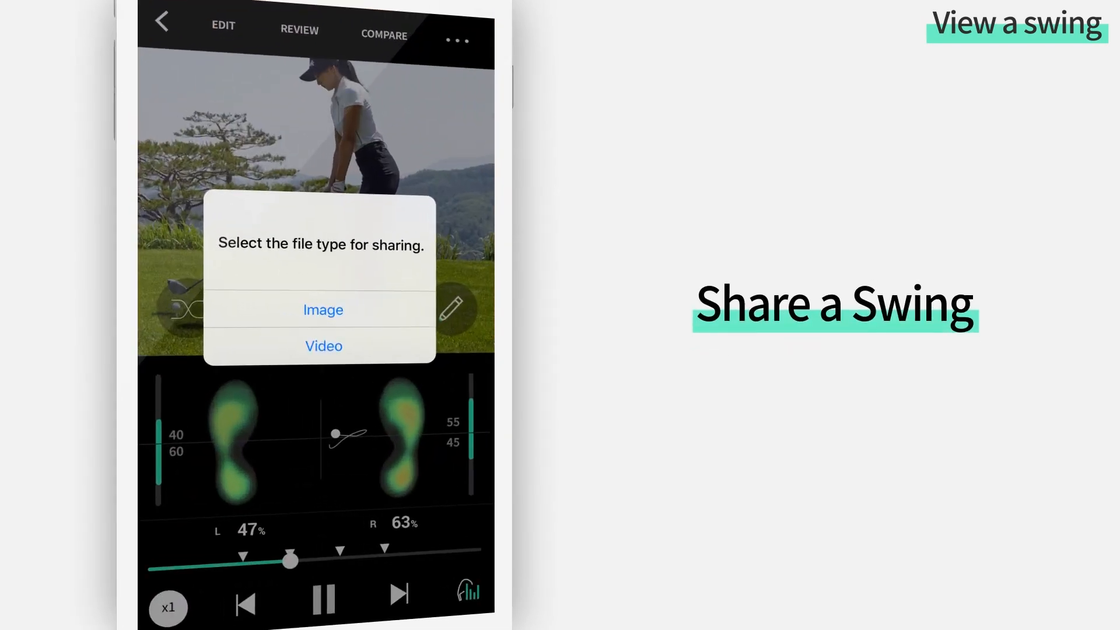